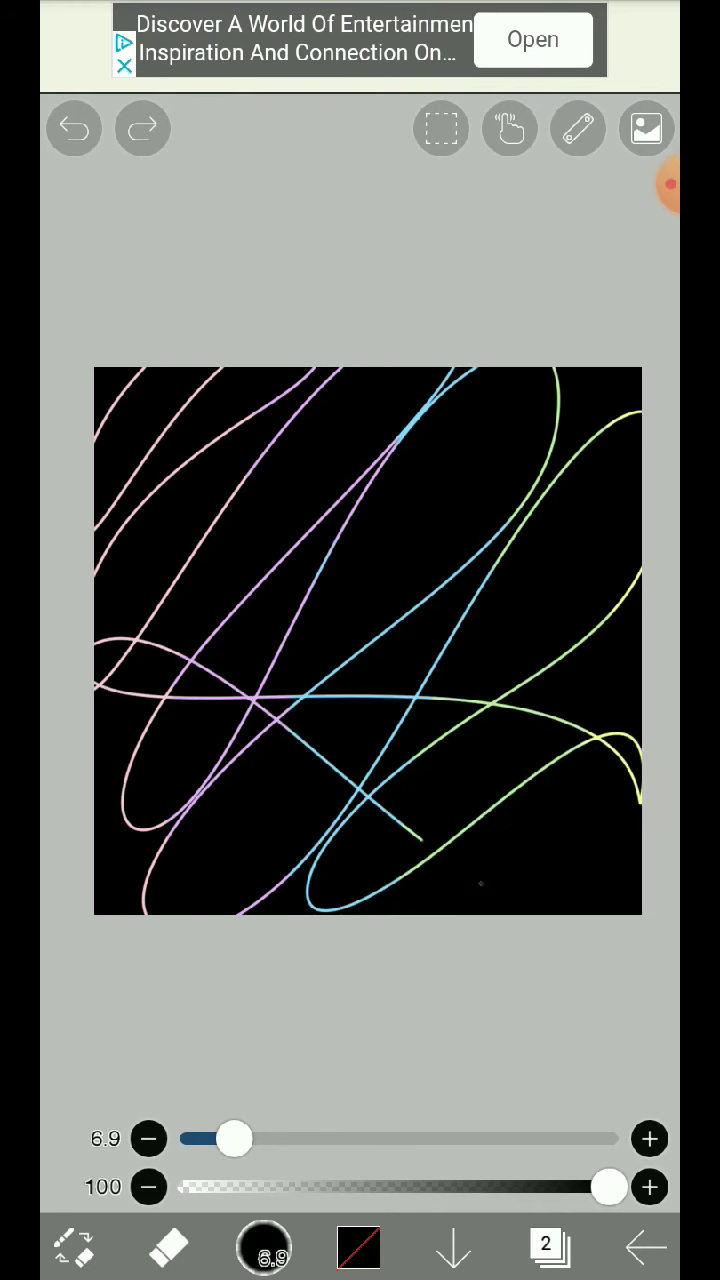
# Scratch more pastel lines through the black, then return to My Gallery
pyautogui.click(142, 128)
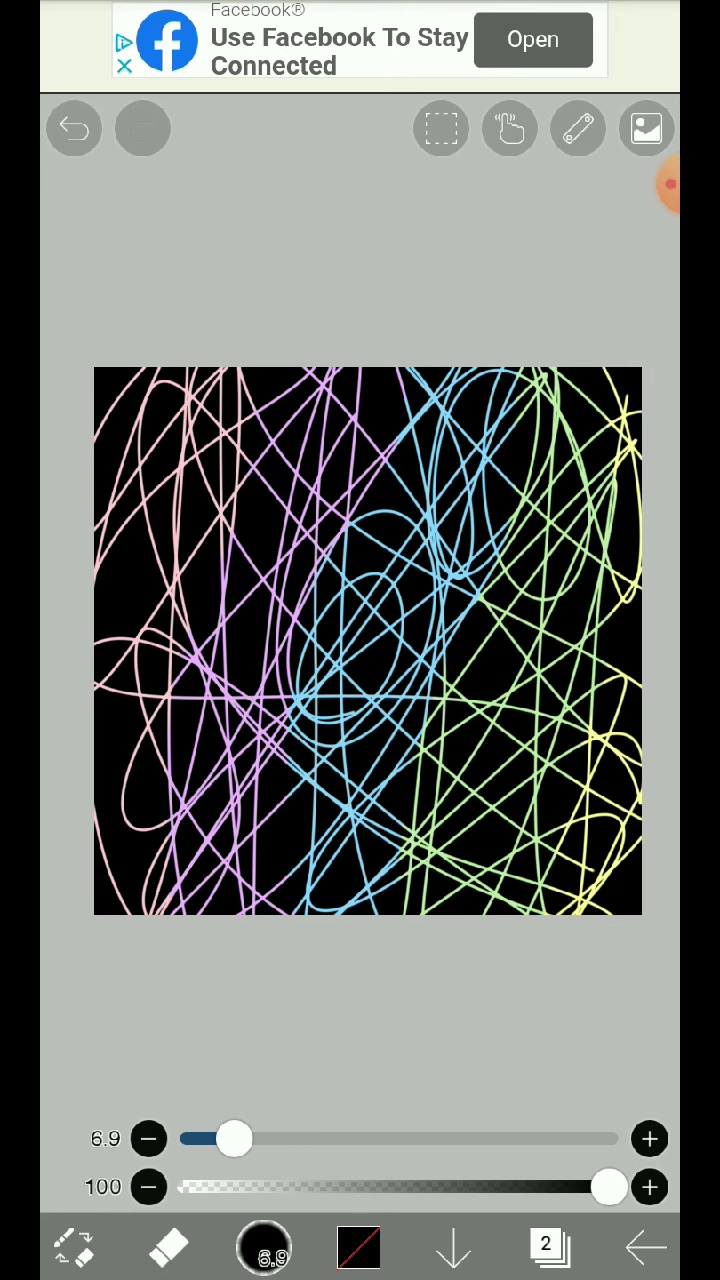
pyautogui.click(453, 1247)
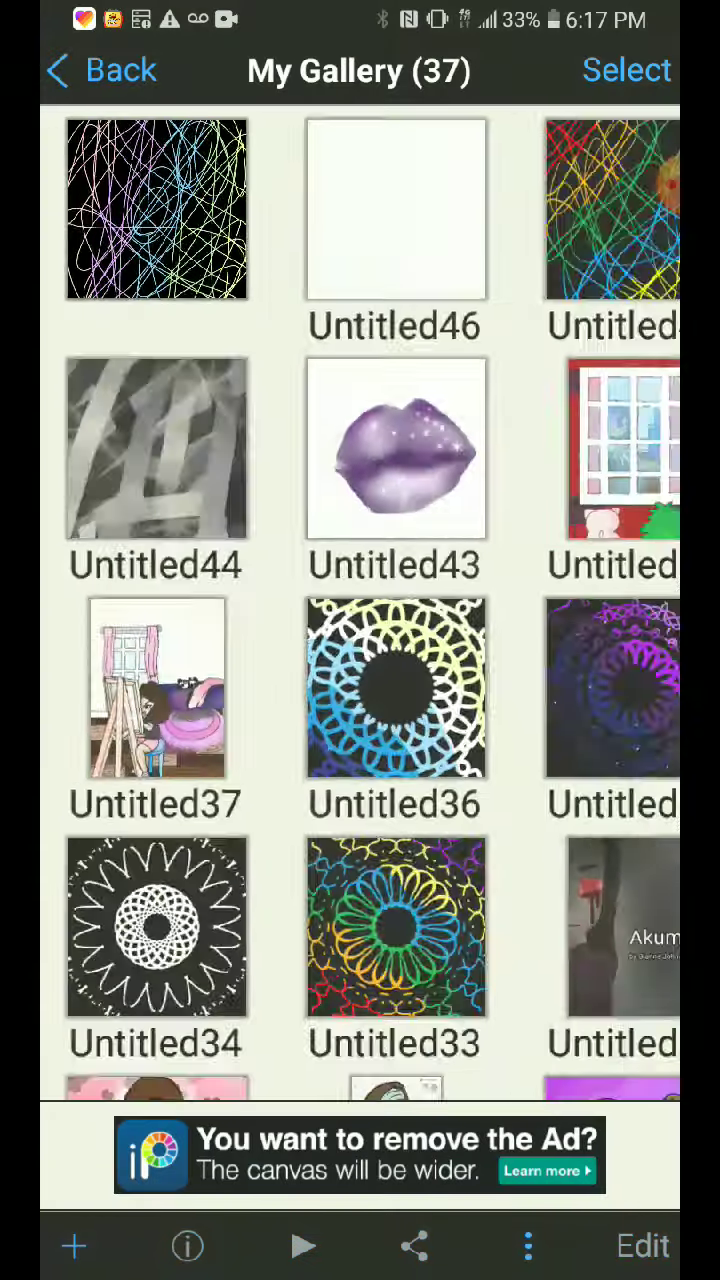
# Create a new blank canvas from My Gallery
pyautogui.scroll(3)
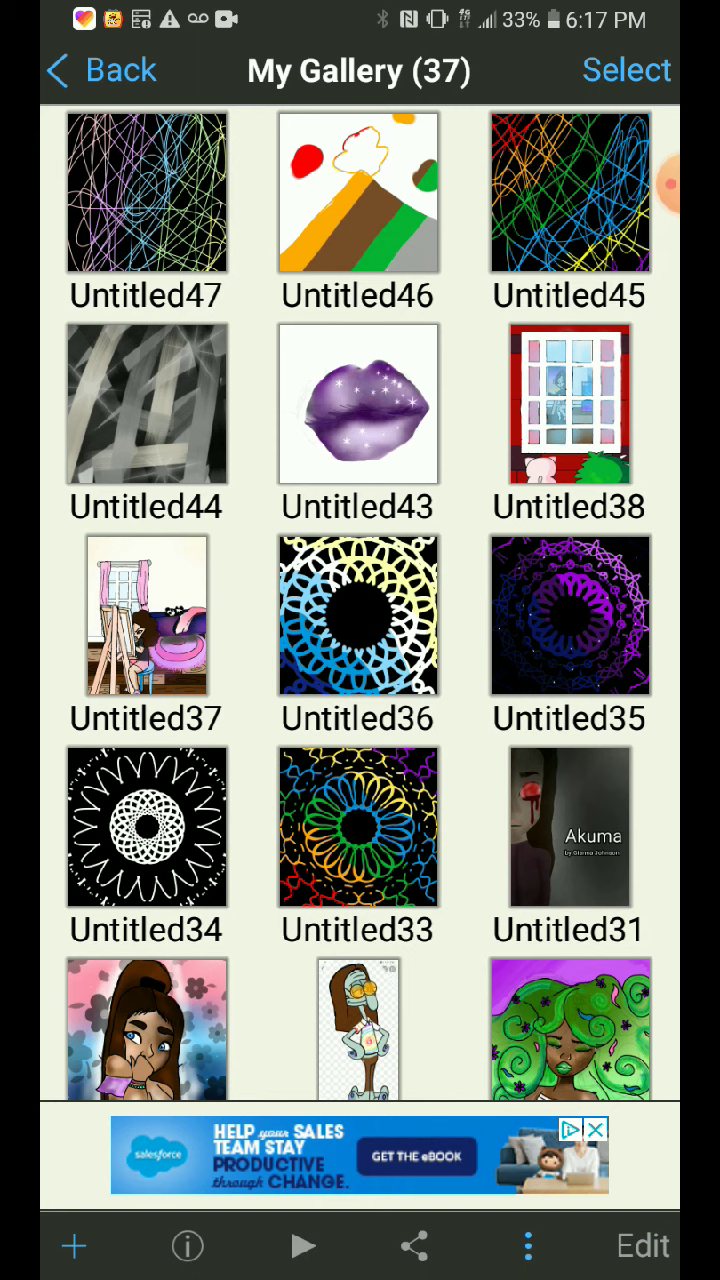
pyautogui.click(73, 1246)
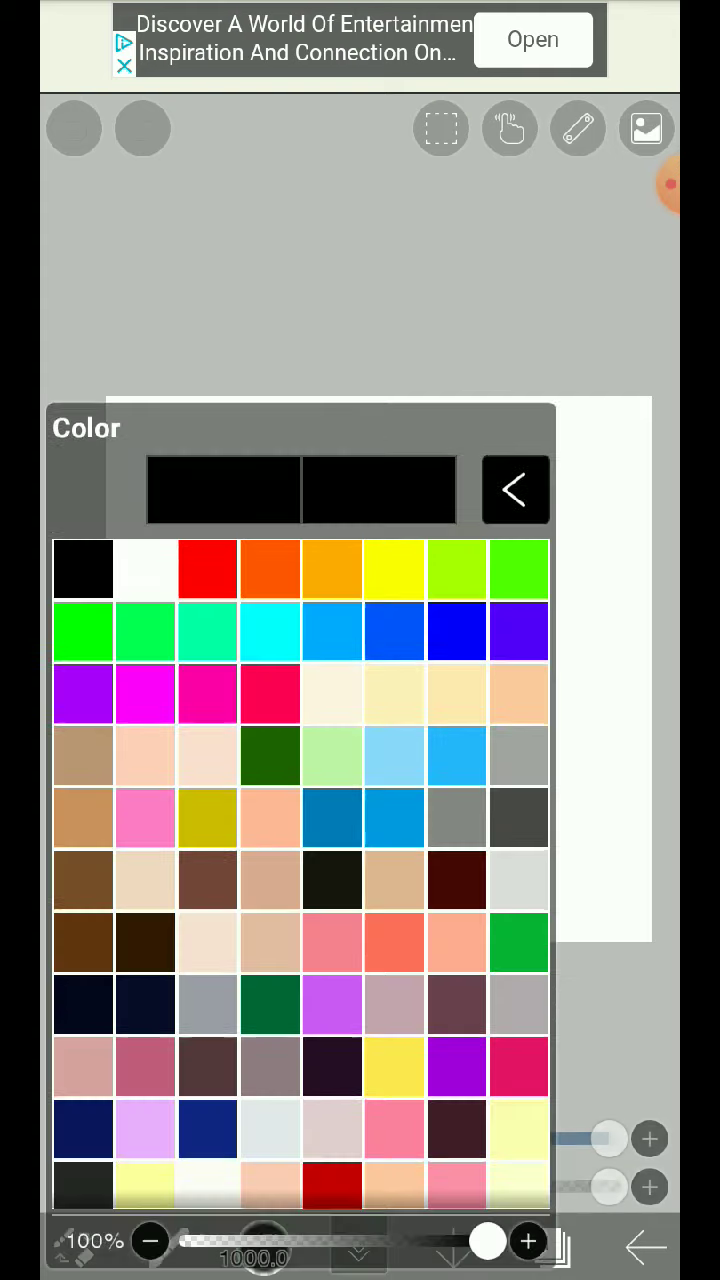
# Paint a pink corner, then airbrush orange across the canvas
pyautogui.scroll(-3)
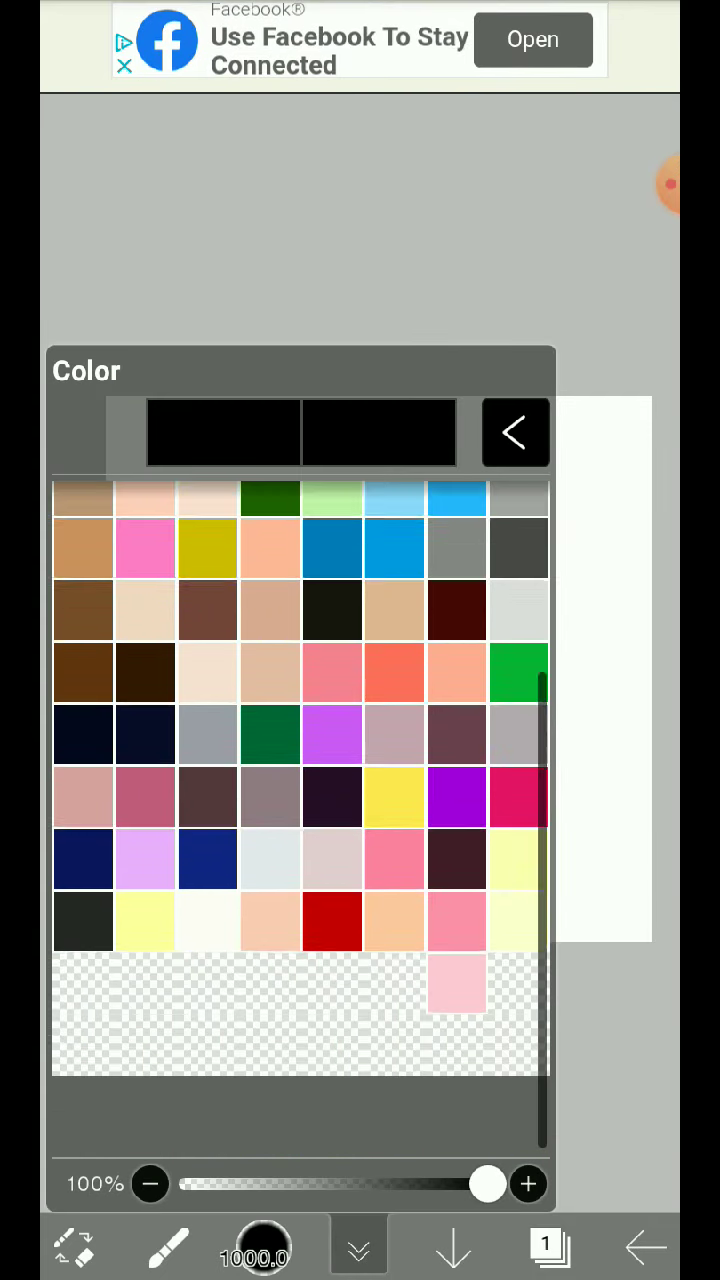
pyautogui.scroll(3)
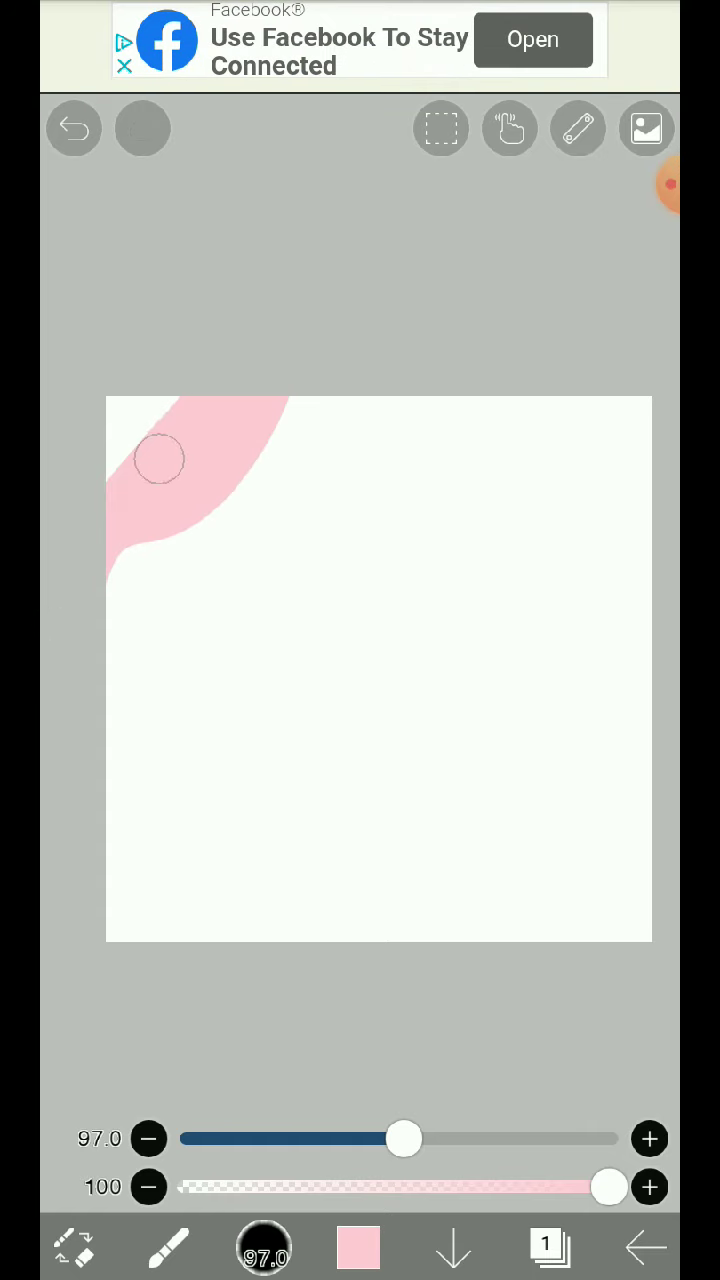
pyautogui.click(358, 1247)
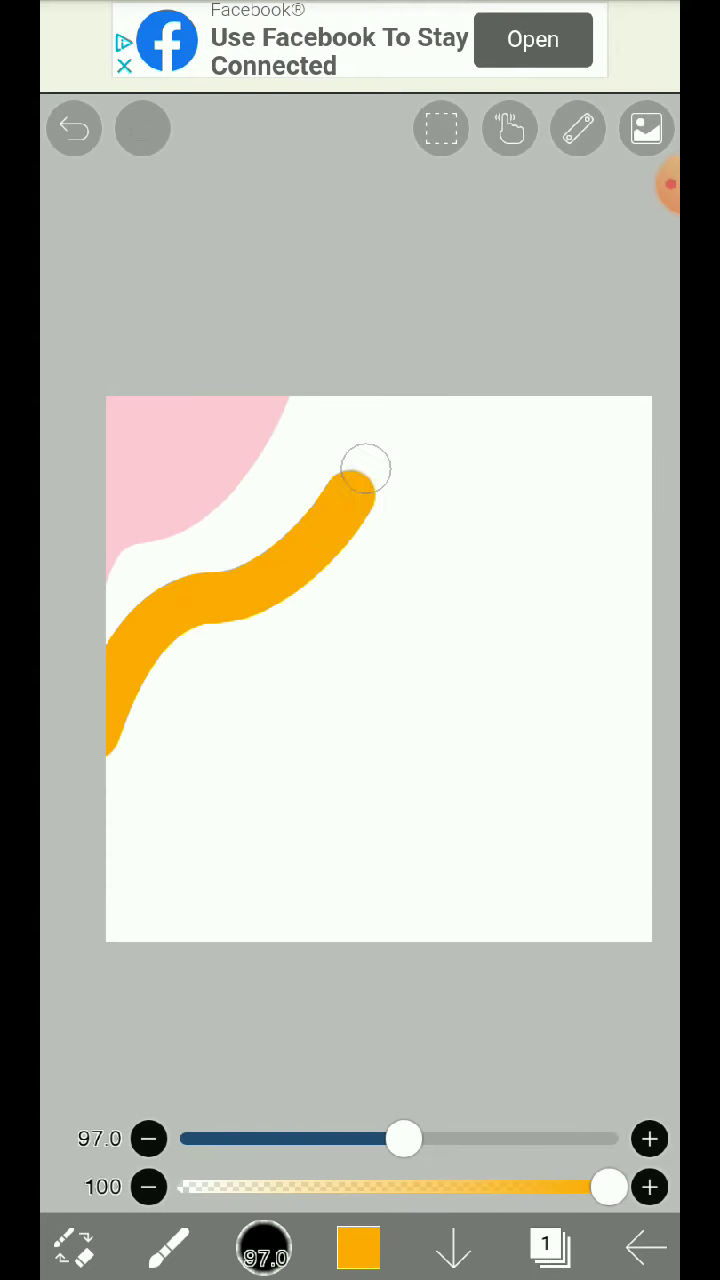
pyautogui.moveTo(367, 468); pyautogui.dragTo(145, 555)
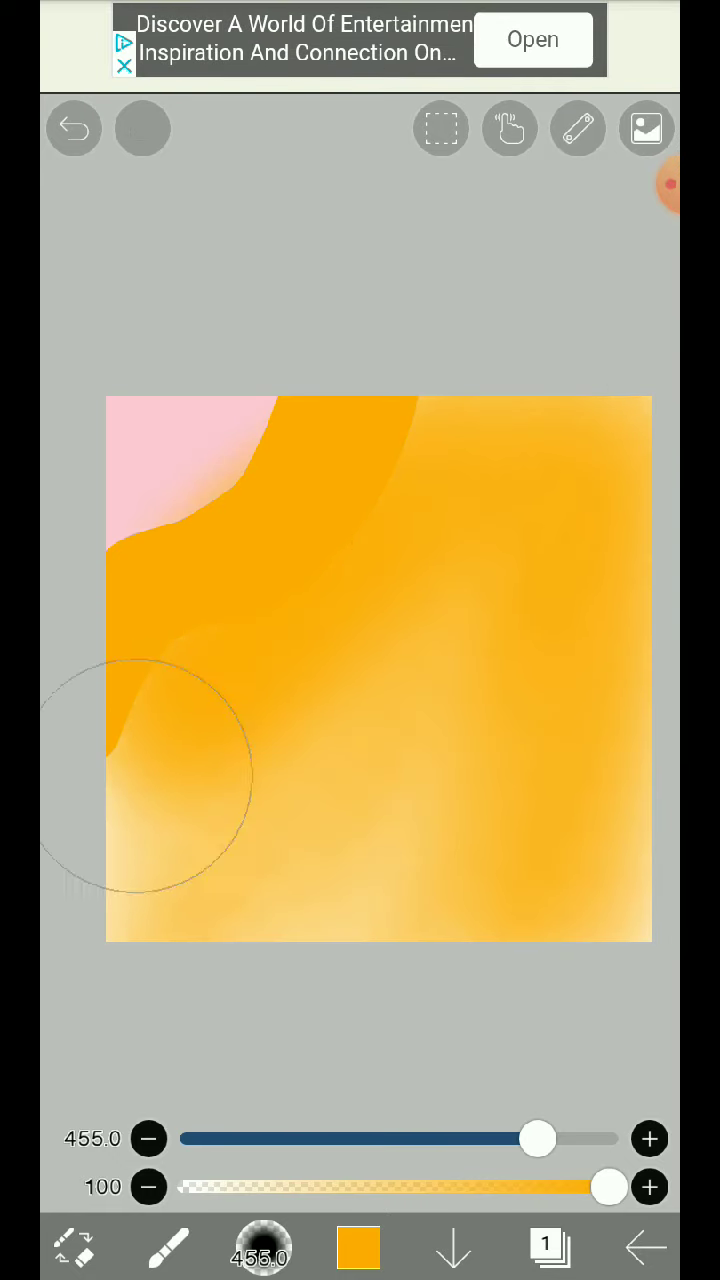
# Undo the orange blend and pick colours for the diagonal pastel rainbow bands
pyautogui.click(73, 128)
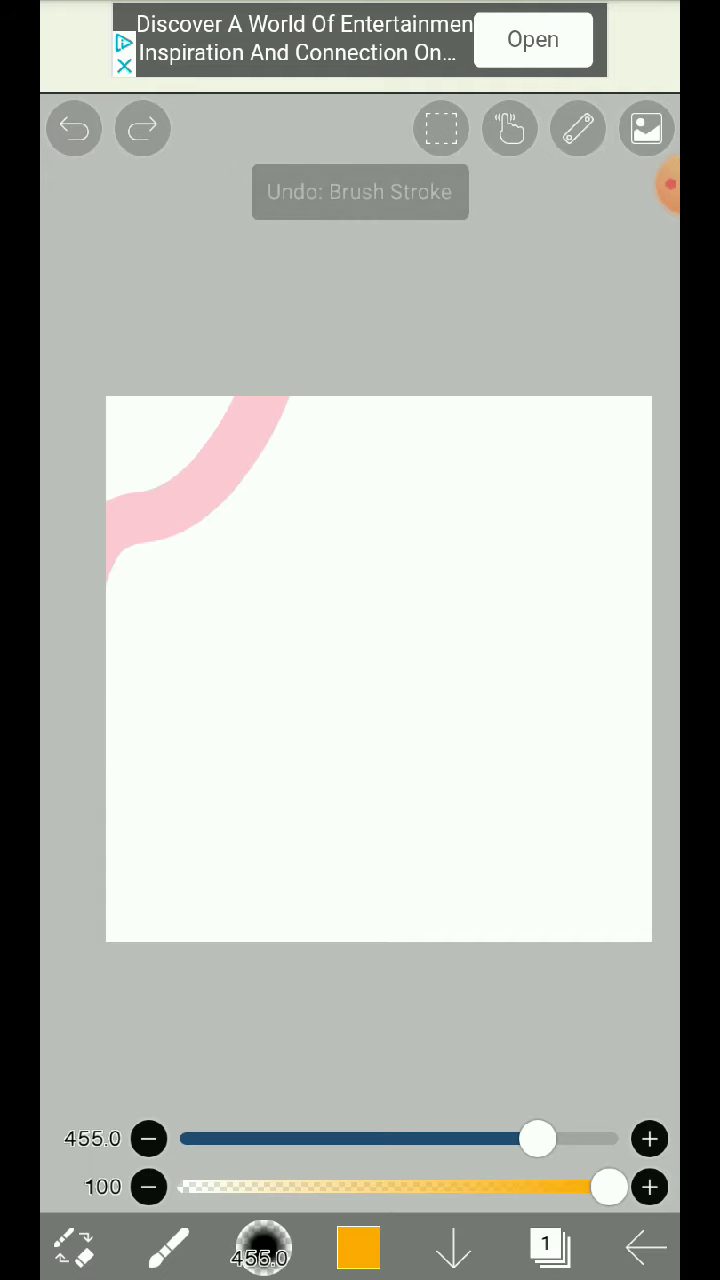
pyautogui.click(358, 1247)
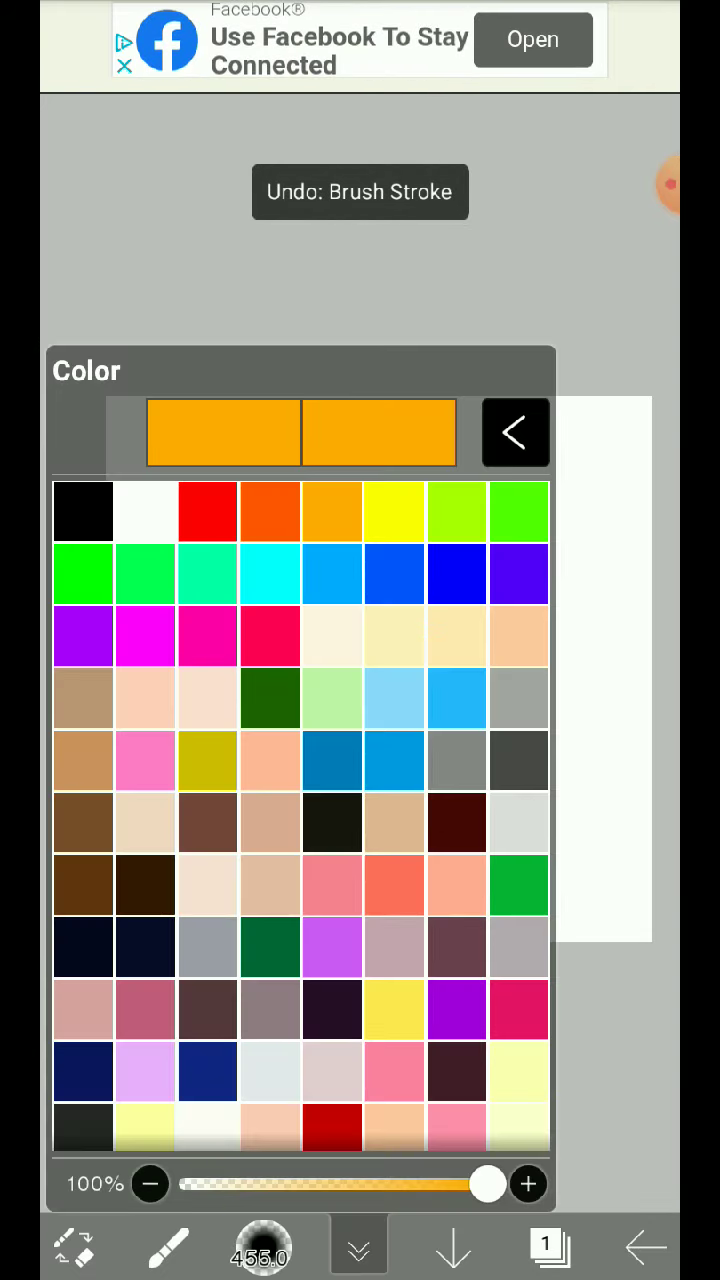
pyautogui.click(516, 433)
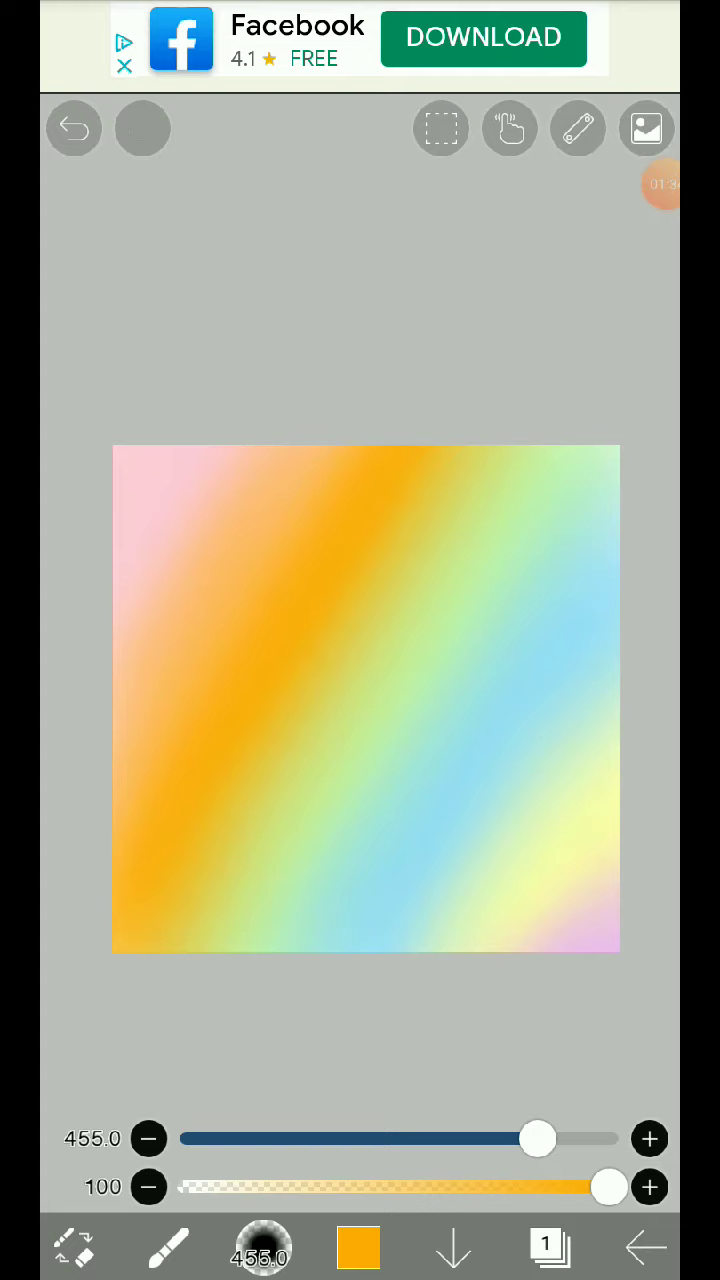
pyautogui.click(357, 1247)
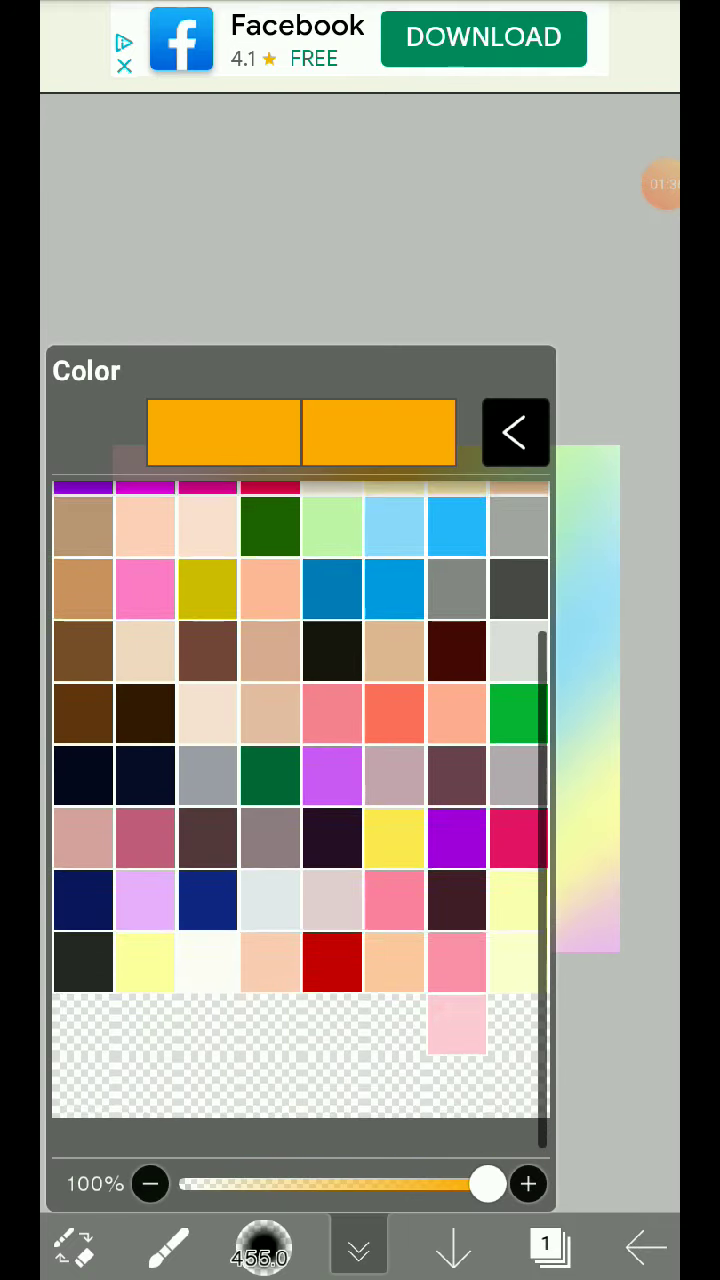
# Choose pale pink with brush thickness 1000 and show the layer list
pyautogui.click(516, 432)
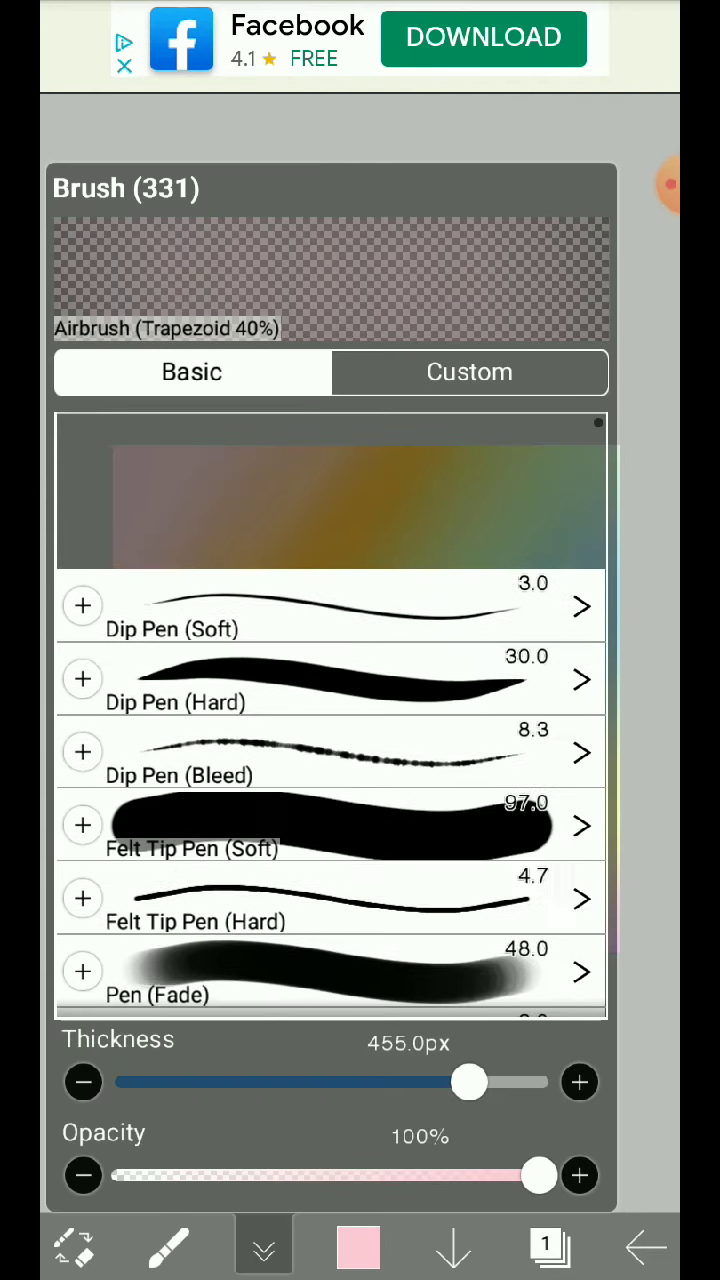
pyautogui.scroll(3)
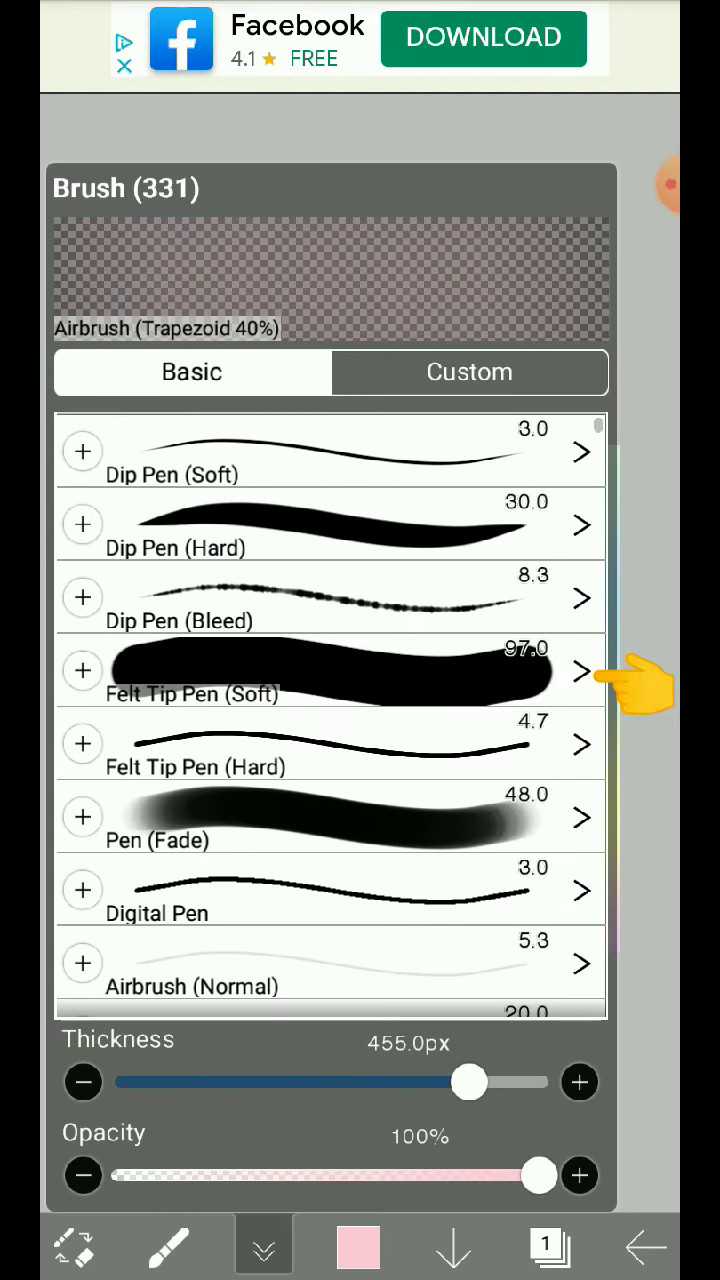
pyautogui.click(330, 670)
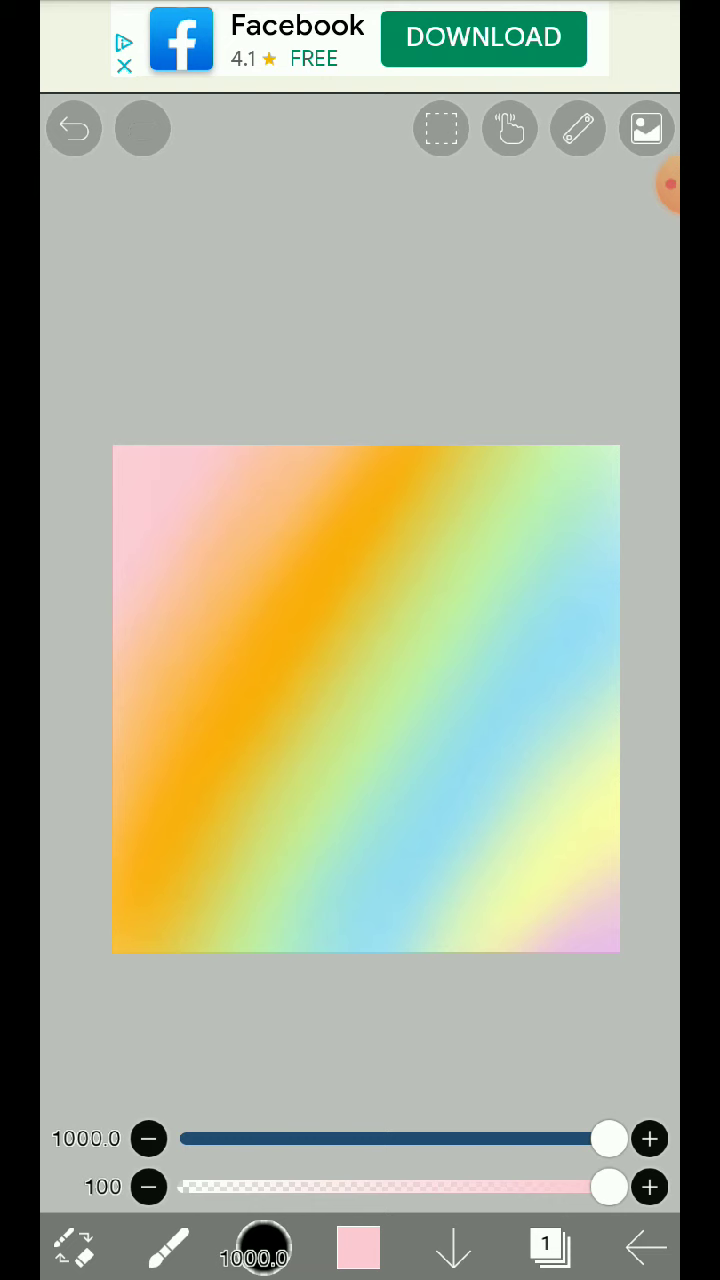
pyautogui.click(548, 1247)
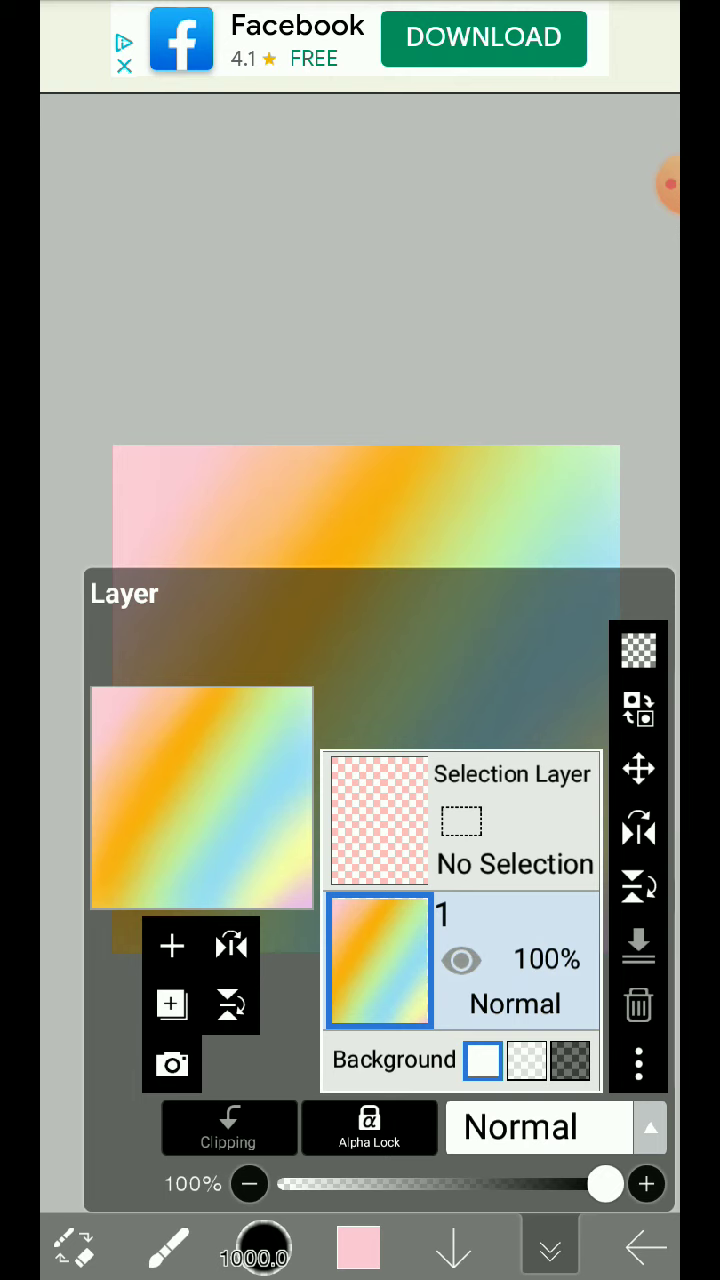
# Add a new layer above the gradient and select black as the colour
pyautogui.click(170, 945)
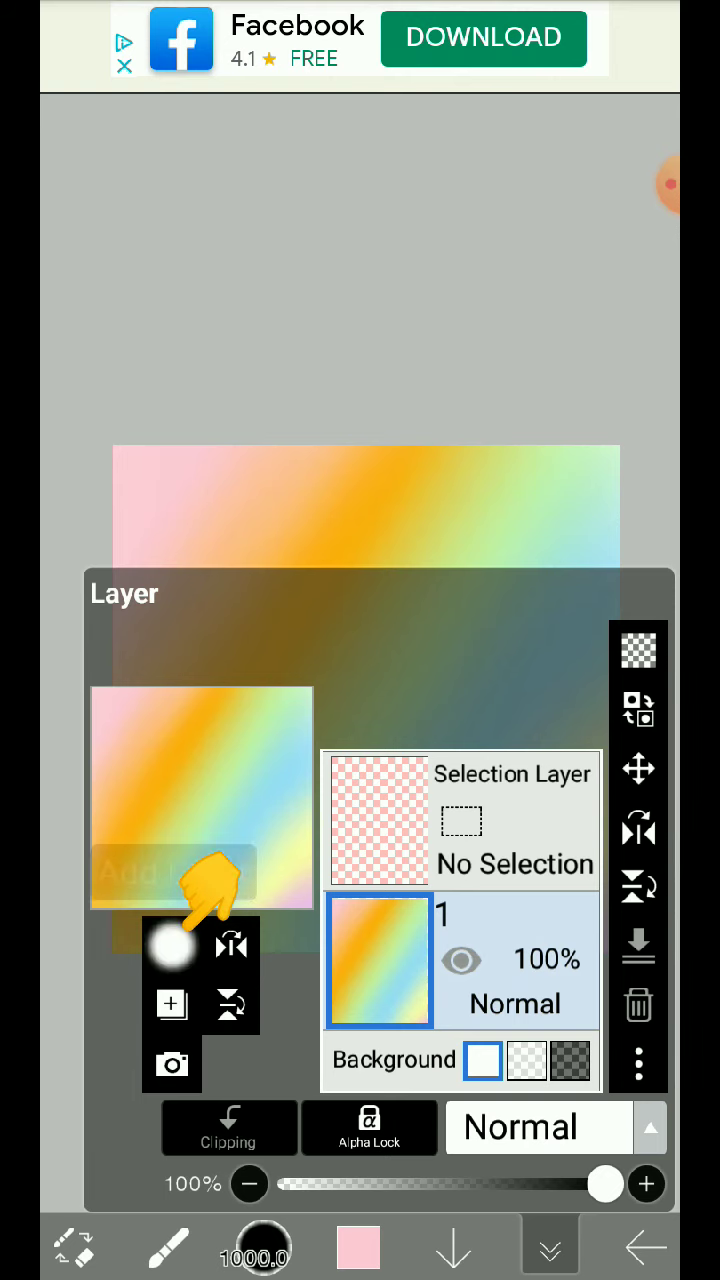
pyautogui.click(170, 946)
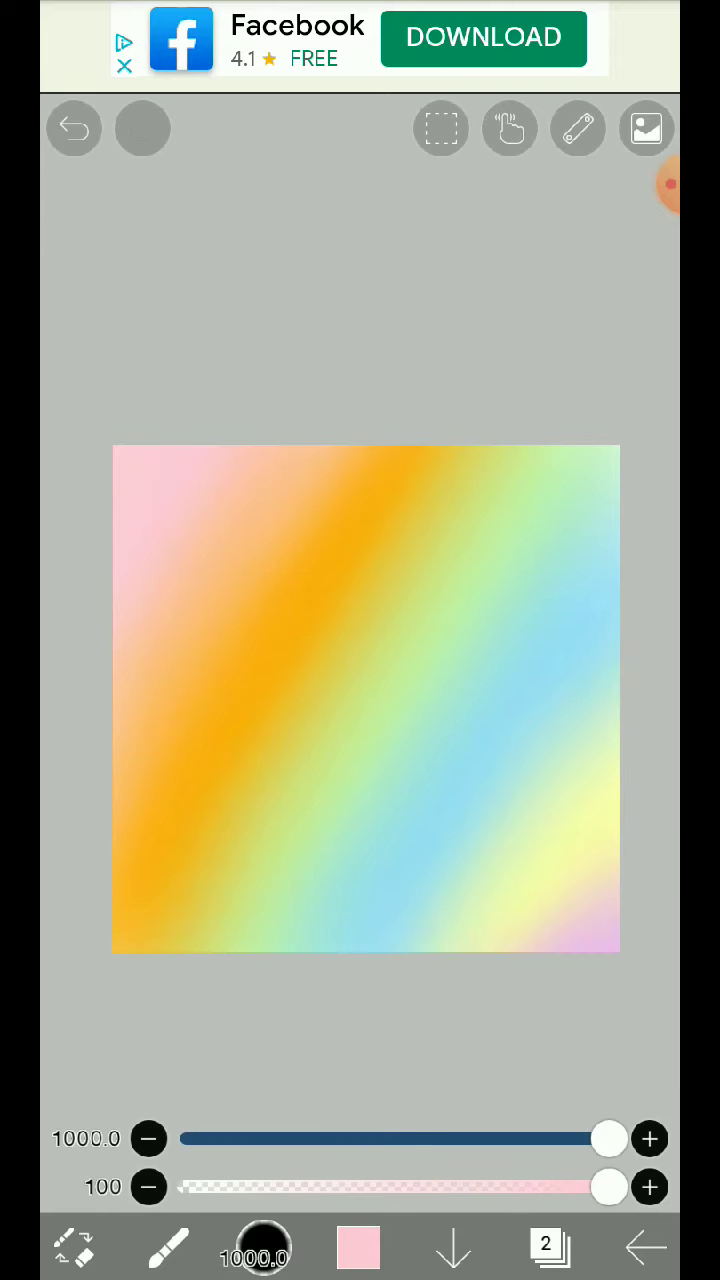
pyautogui.click(357, 1247)
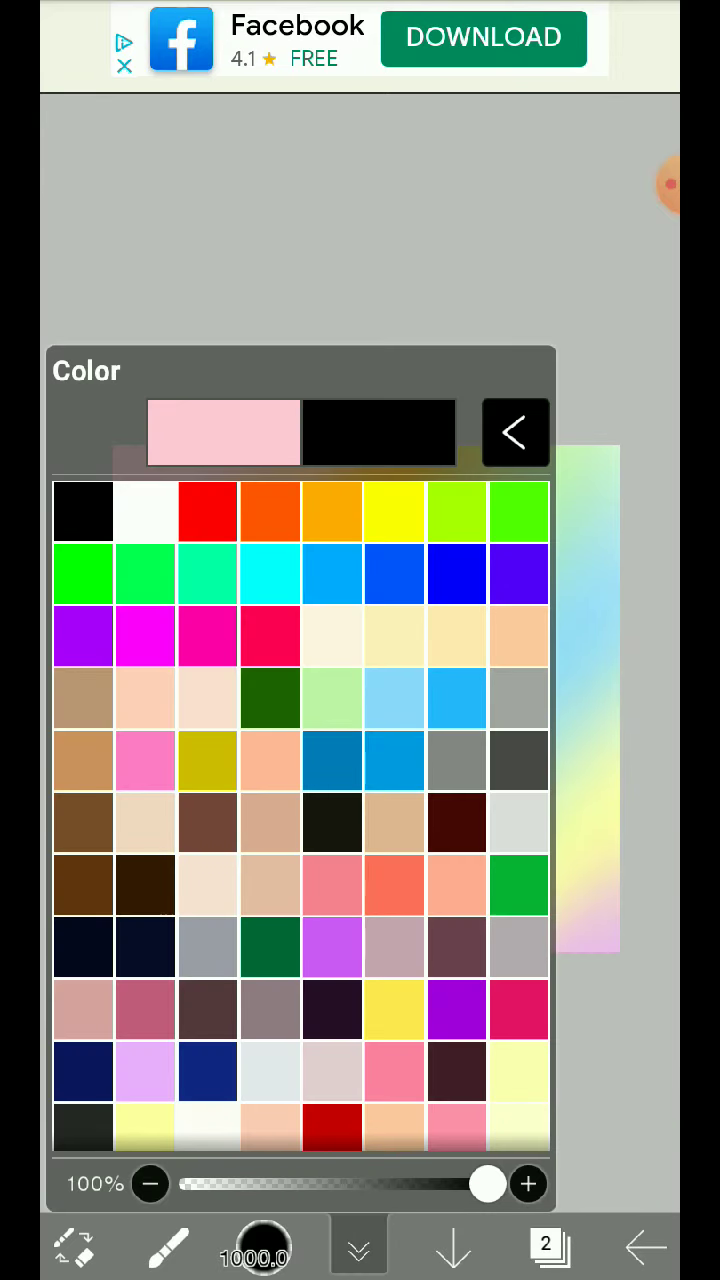
pyautogui.click(516, 432)
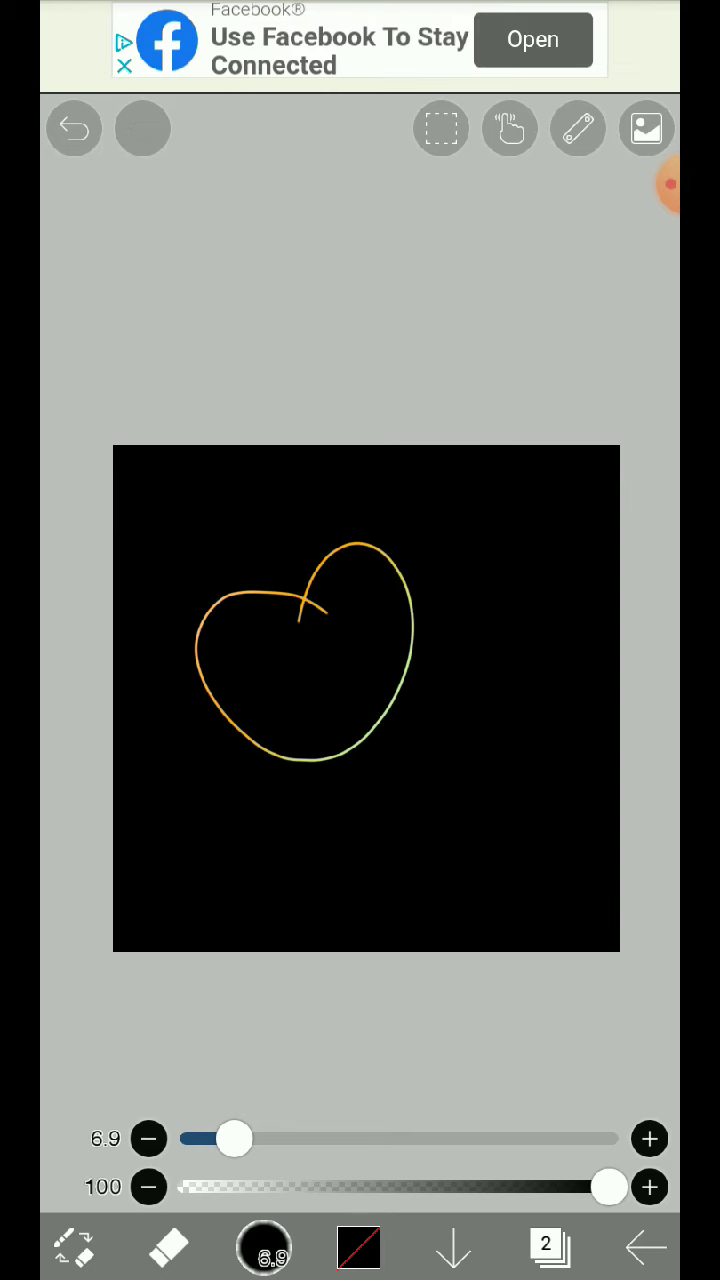
# Undo the test heart erased through the black layer
pyautogui.click(74, 128)
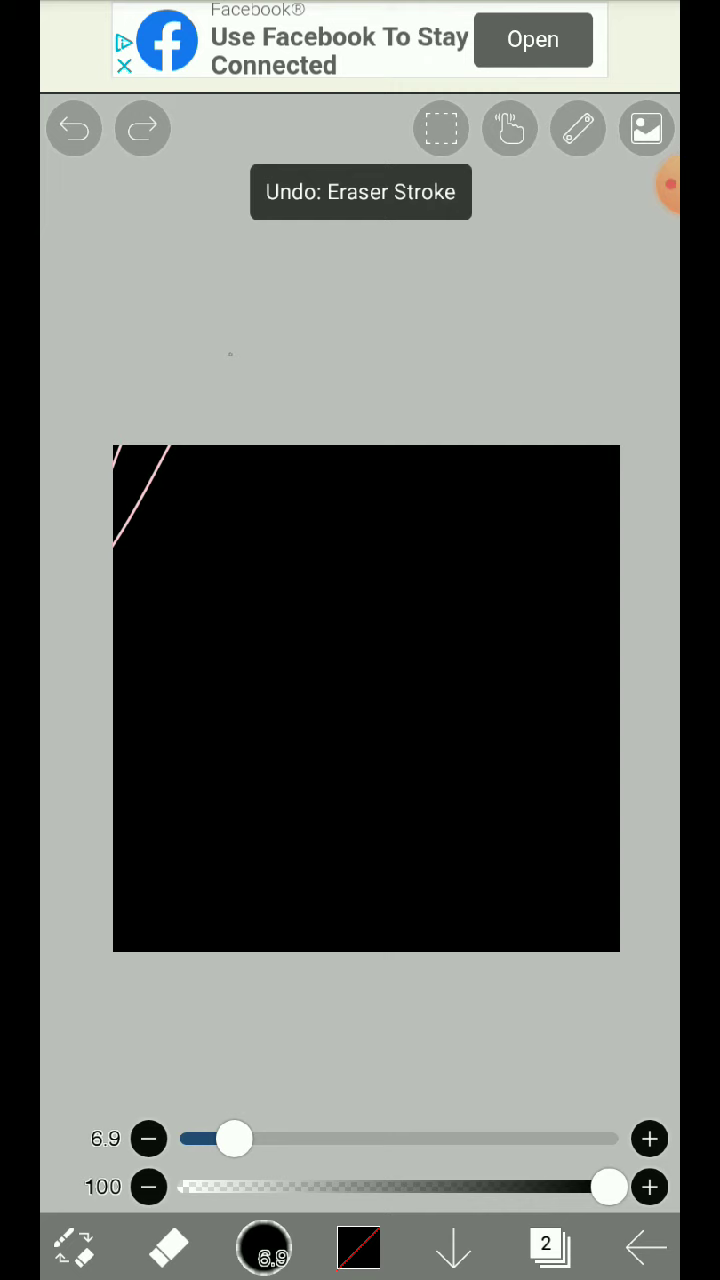
pyautogui.click(73, 128)
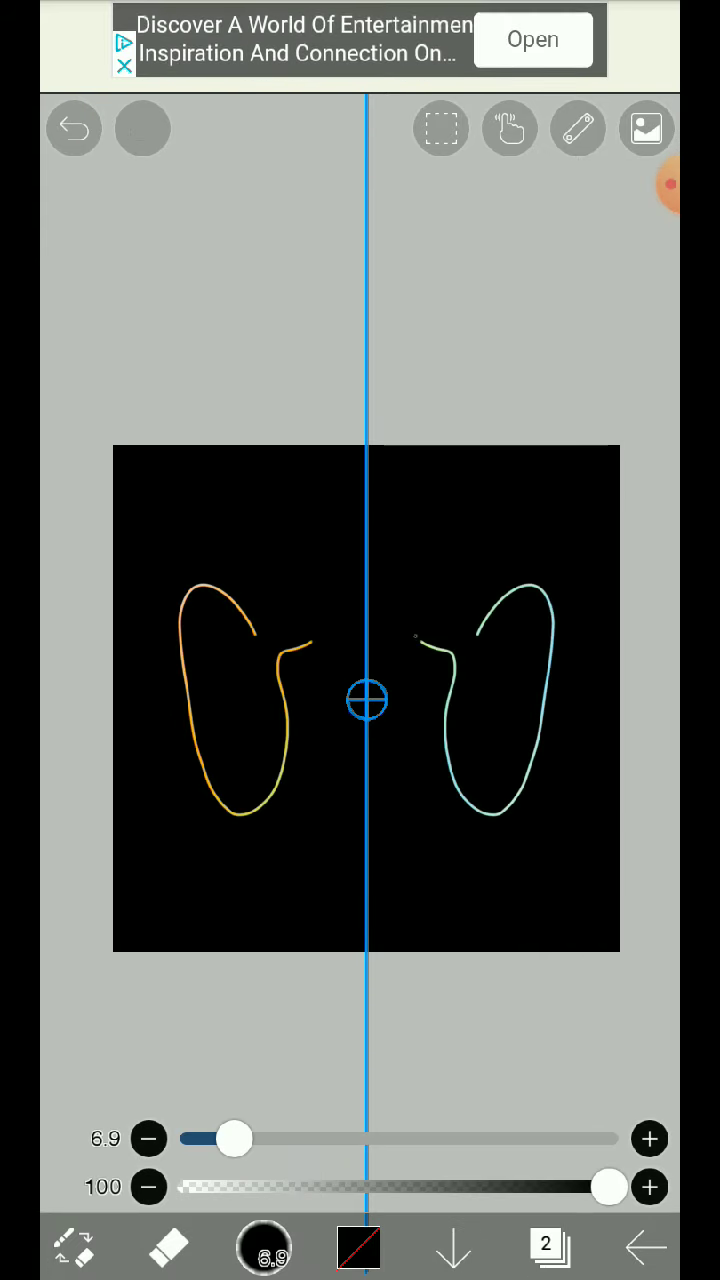
# Erase mirrored swirls with the Symmetry Ruler, undoing unwanted strokes
pyautogui.click(74, 128)
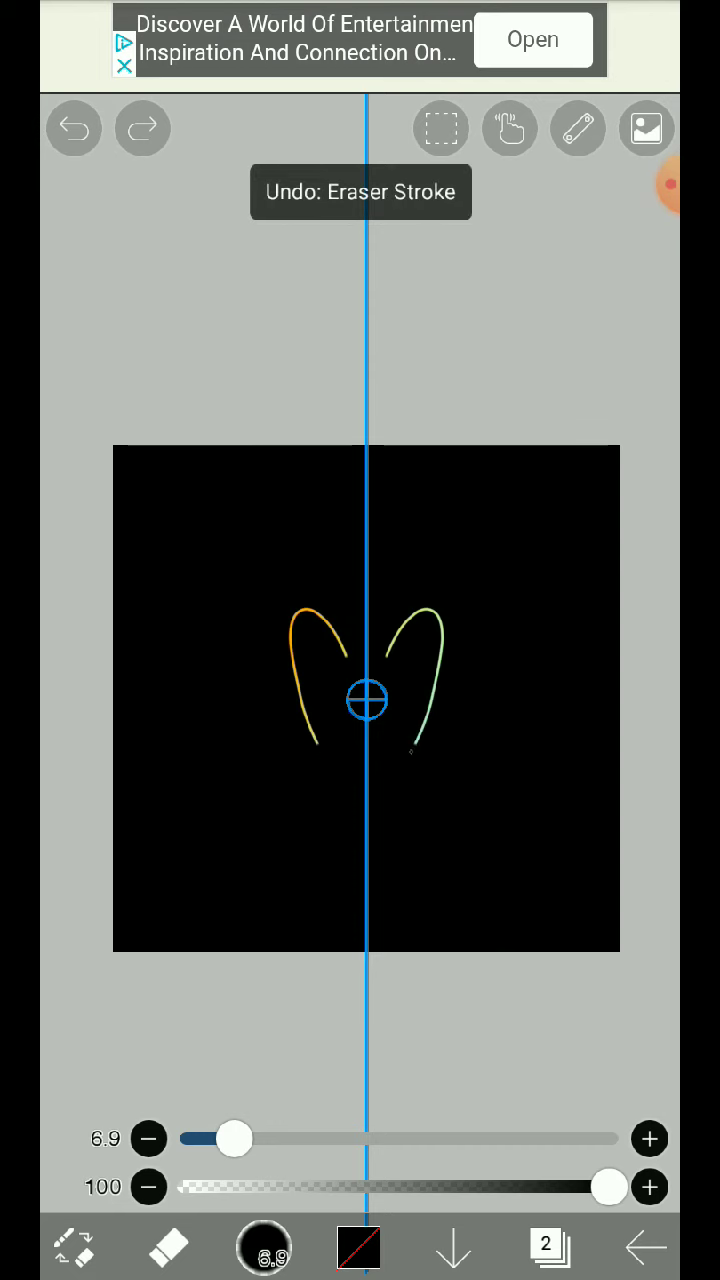
pyautogui.click(73, 128)
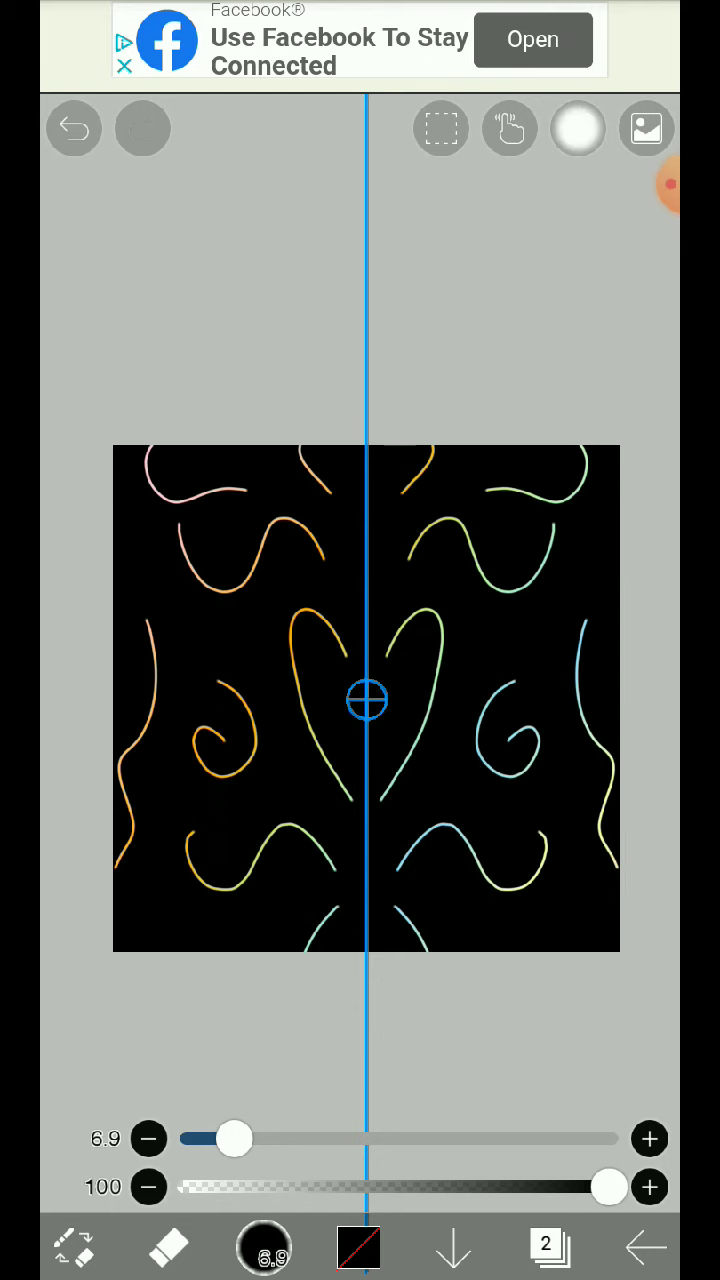
pyautogui.click(578, 128)
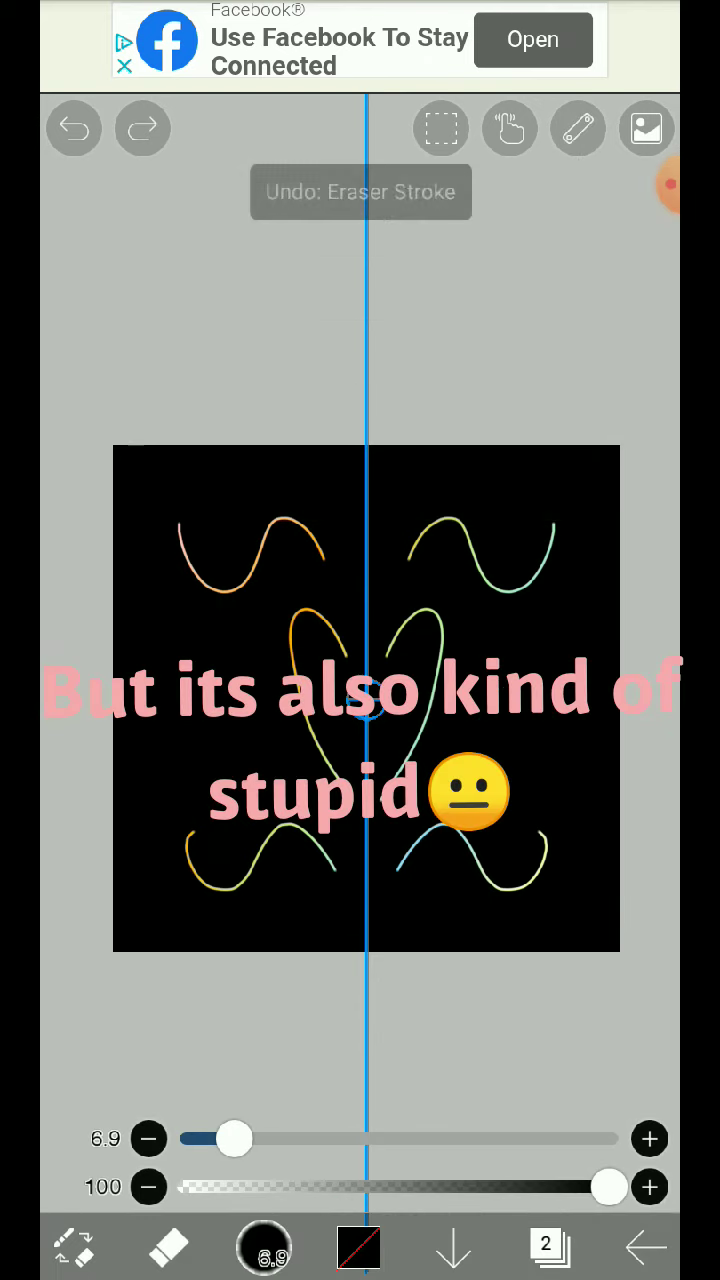
pyautogui.click(578, 128)
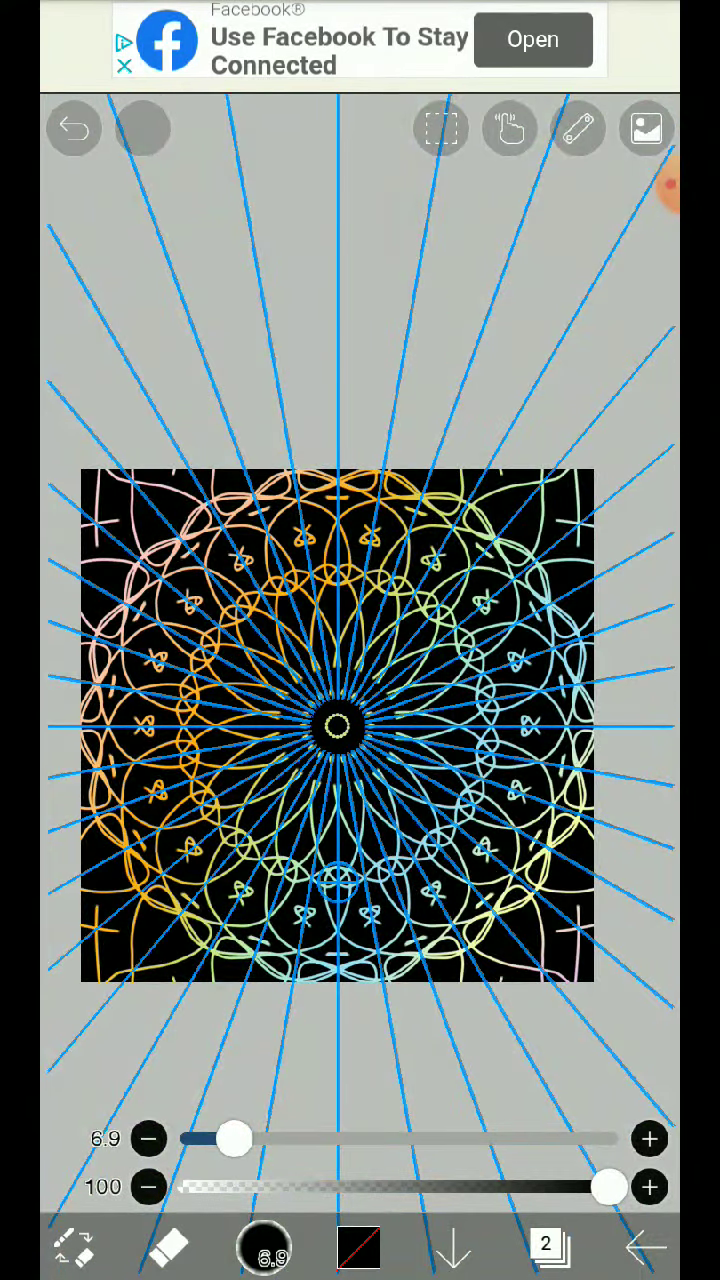
# Show the Kaleidoscope Ruler settings with Division 36 over the mandala
pyautogui.click(578, 128)
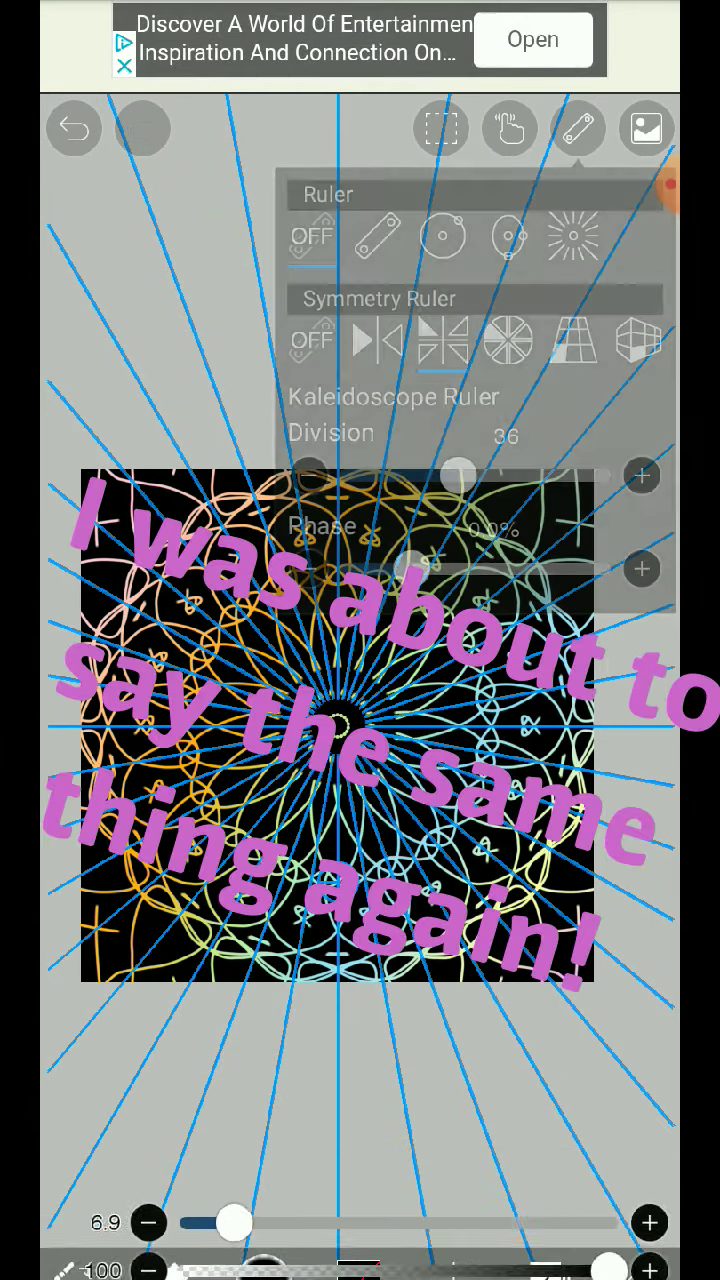